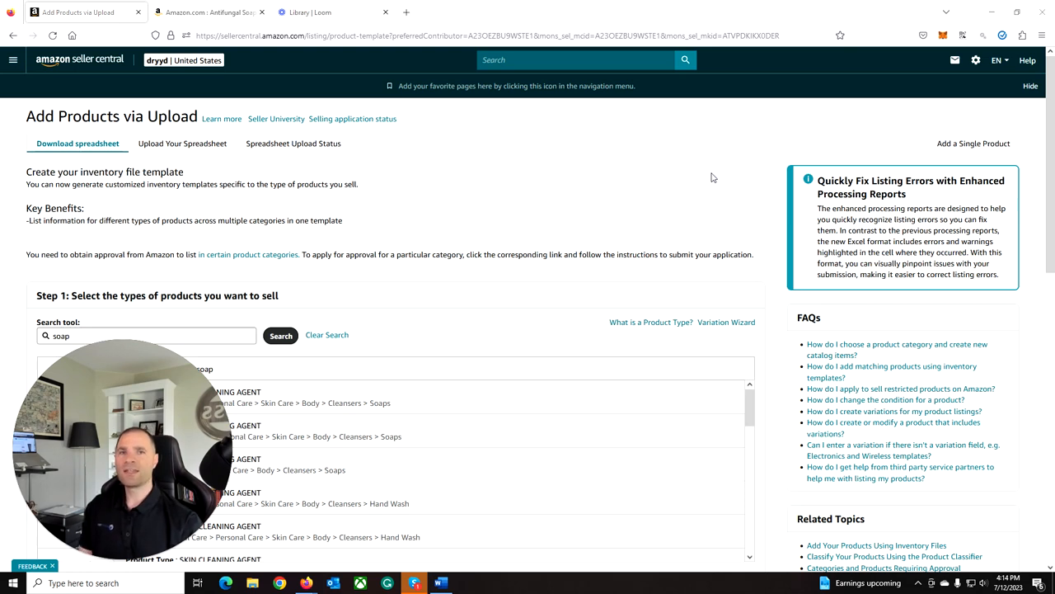
pyautogui.moveTo(610, 201)
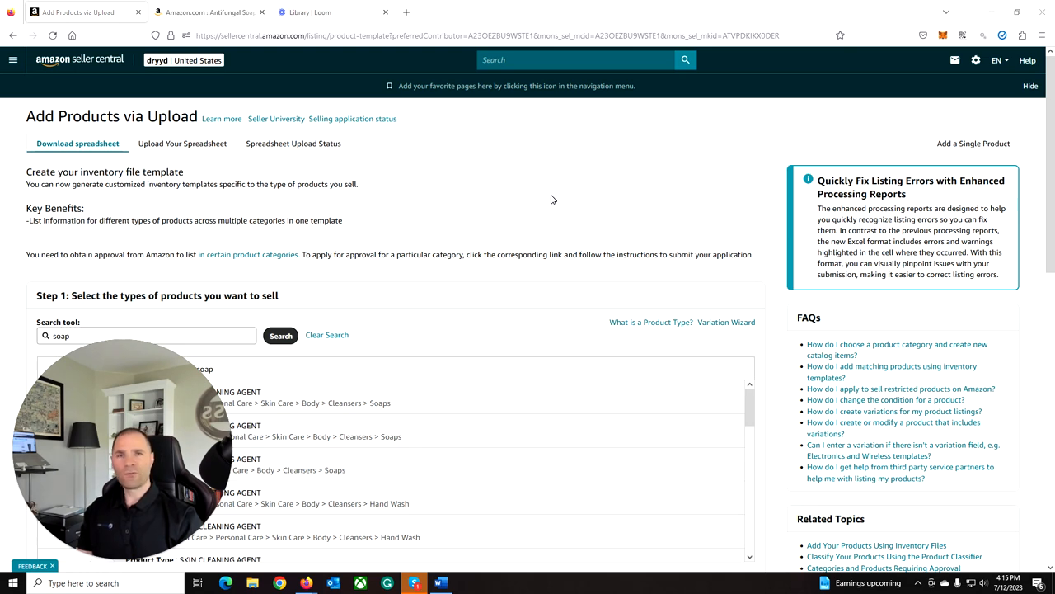
pyautogui.moveTo(535, 206)
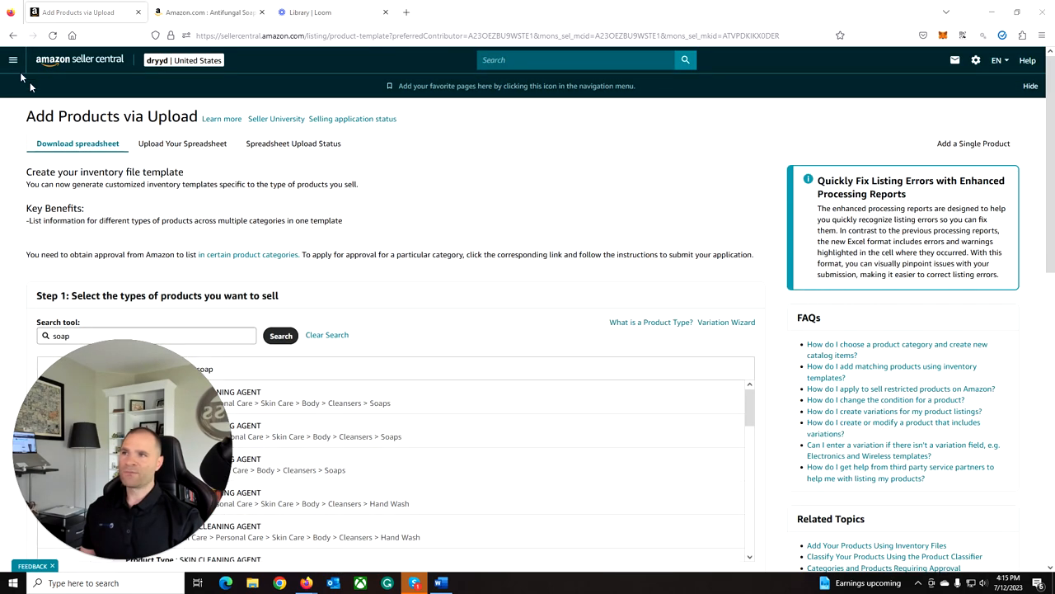
# Step: Navigate from the main menu to the Upload Your Spreadsheet page for inventory files
pyautogui.click(13, 59)
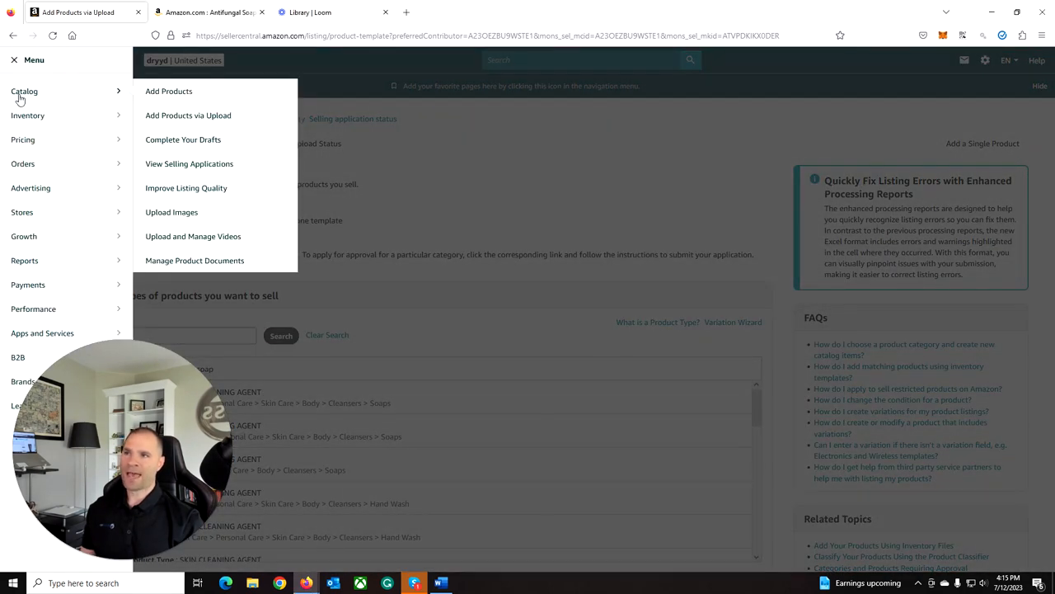
pyautogui.moveTo(188, 119)
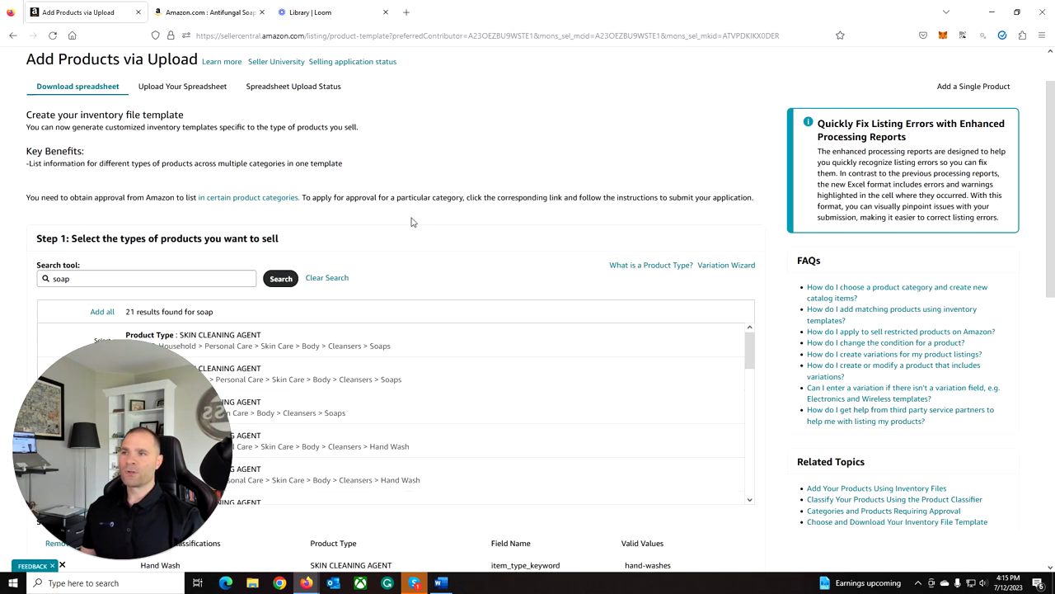
pyautogui.scroll(-3)
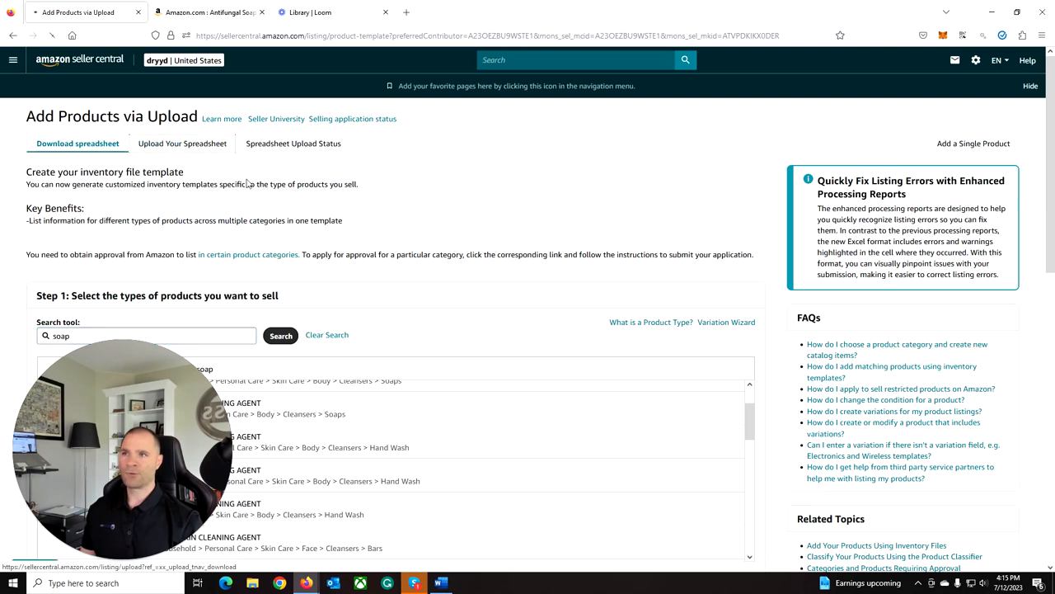
pyautogui.click(181, 142)
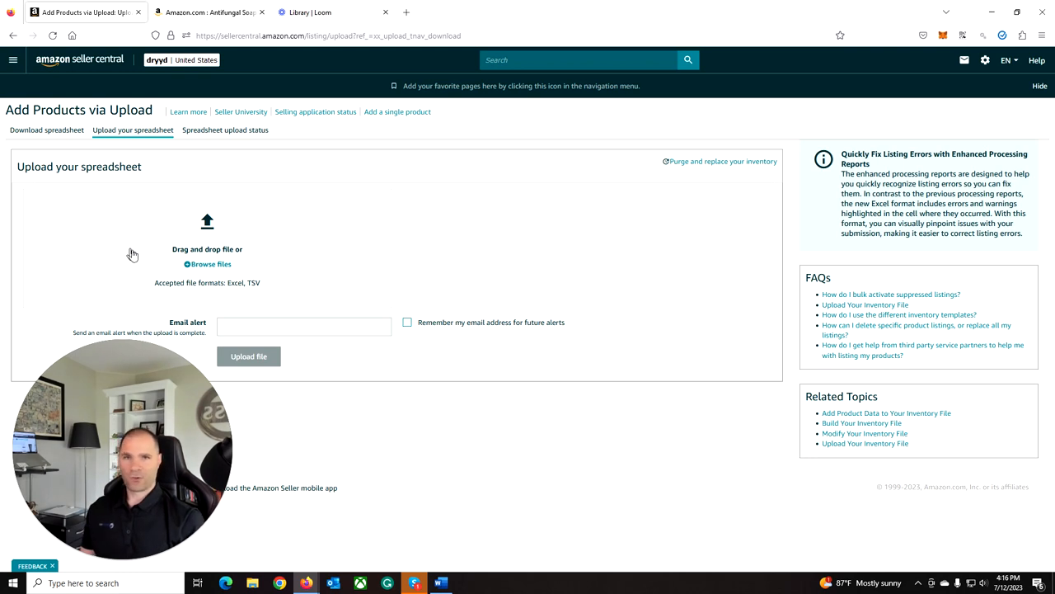
pyautogui.moveTo(287, 345)
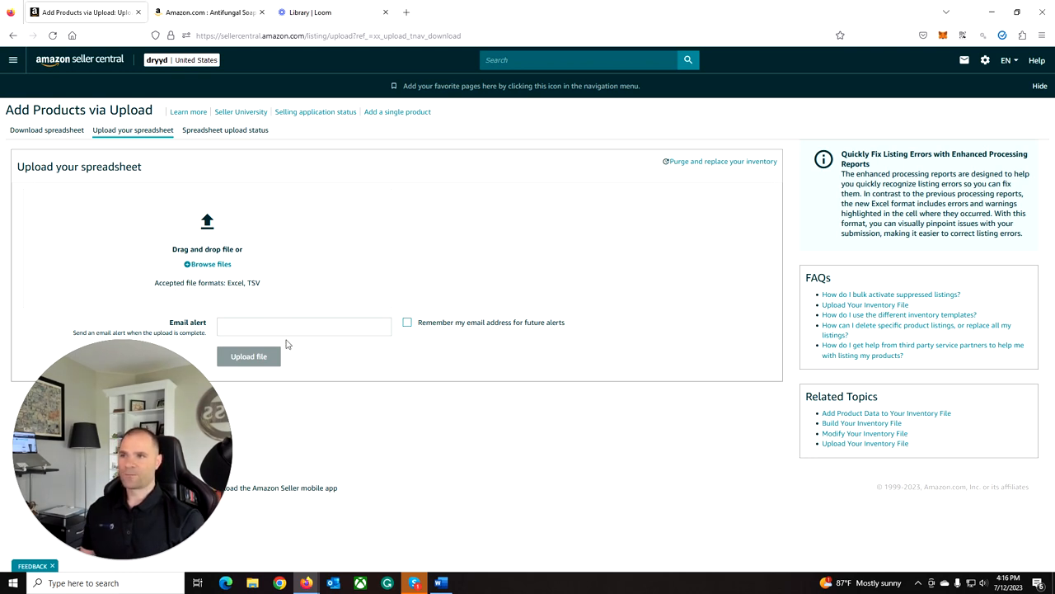
pyautogui.moveTo(234, 152)
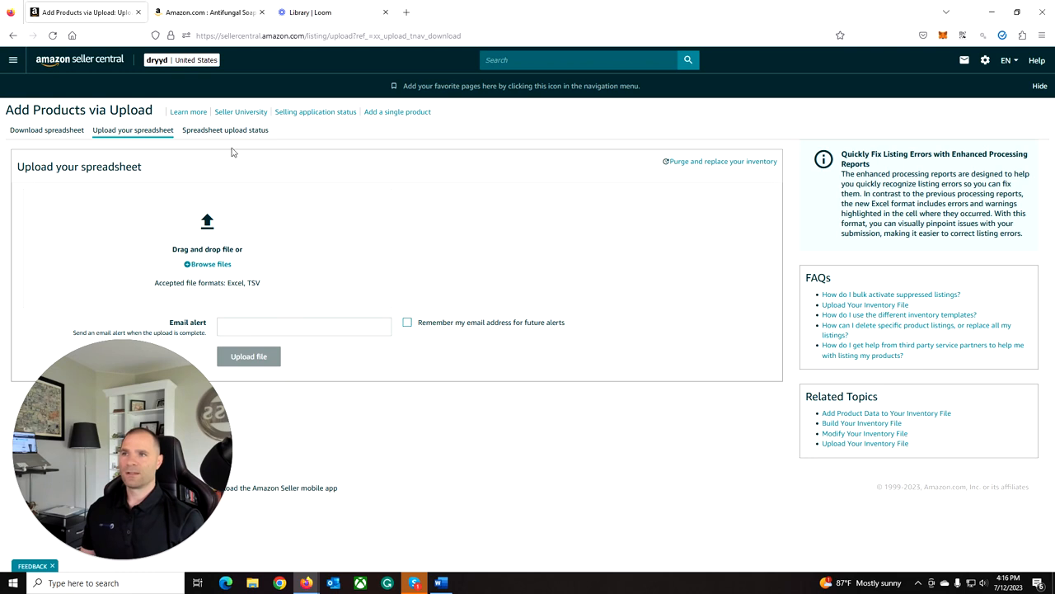
pyautogui.click(225, 128)
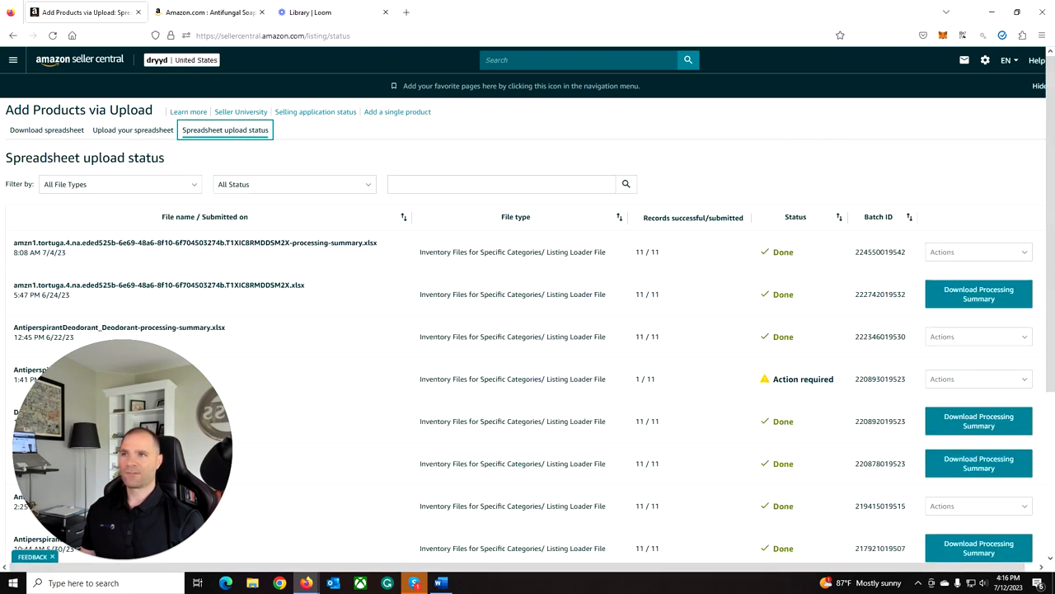
pyautogui.click(132, 129)
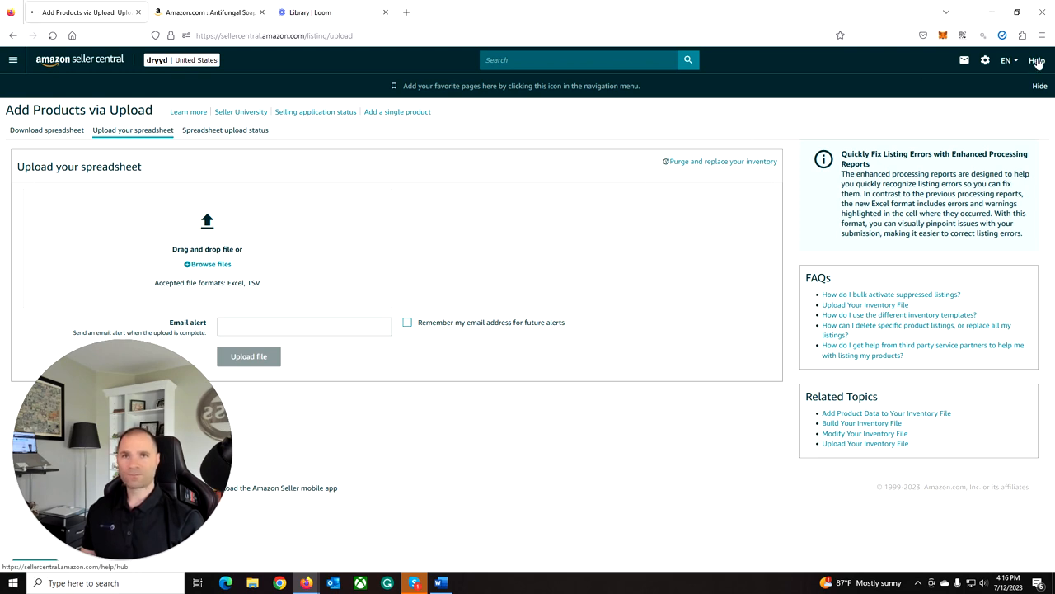
# Step: Reach the Get Support page from Help, via the Need more help? section
pyautogui.click(1027, 59)
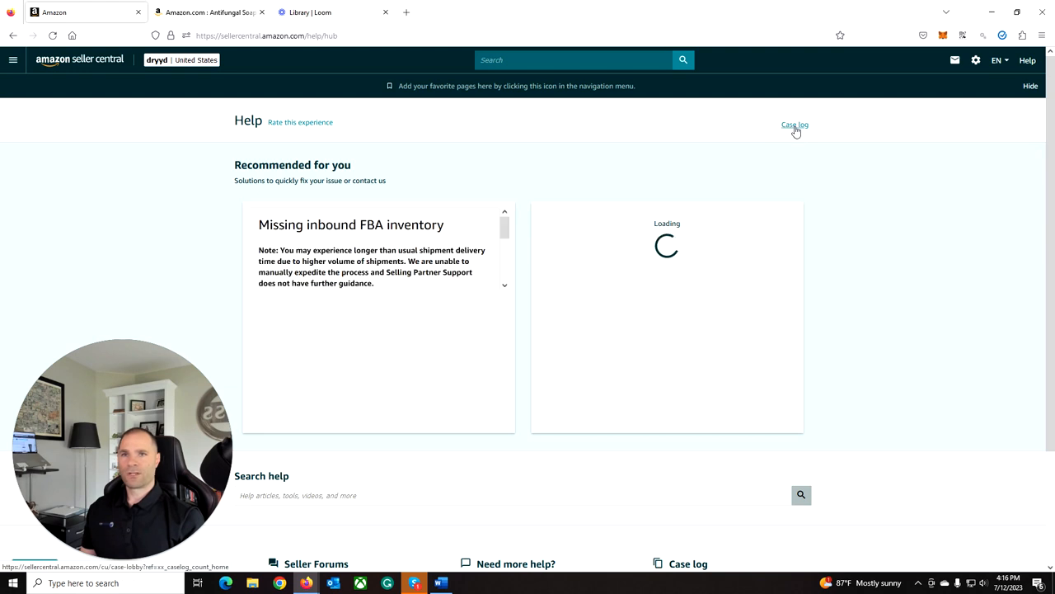
pyautogui.click(795, 126)
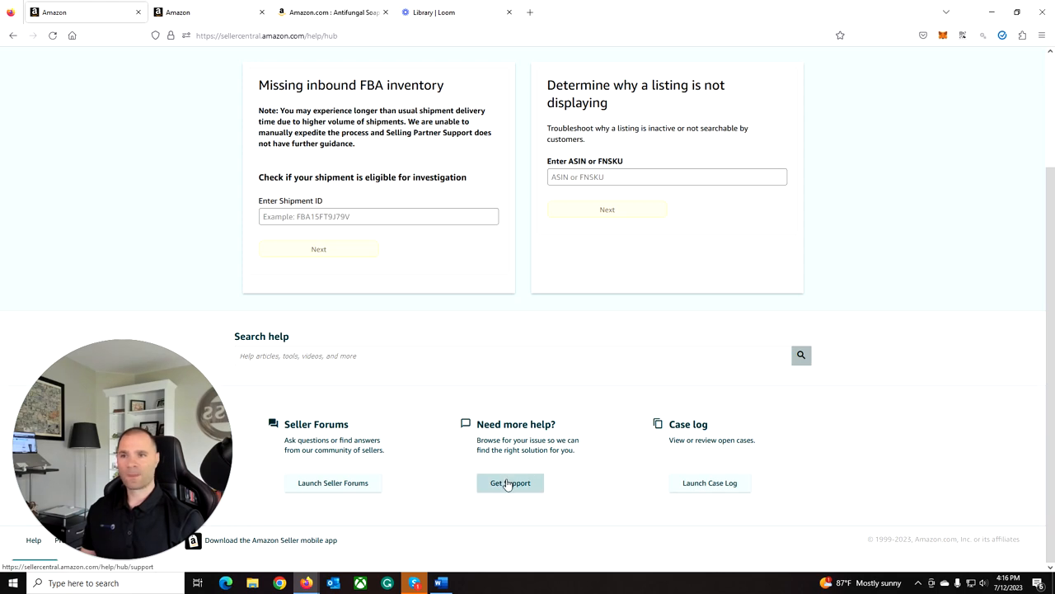
pyautogui.click(512, 481)
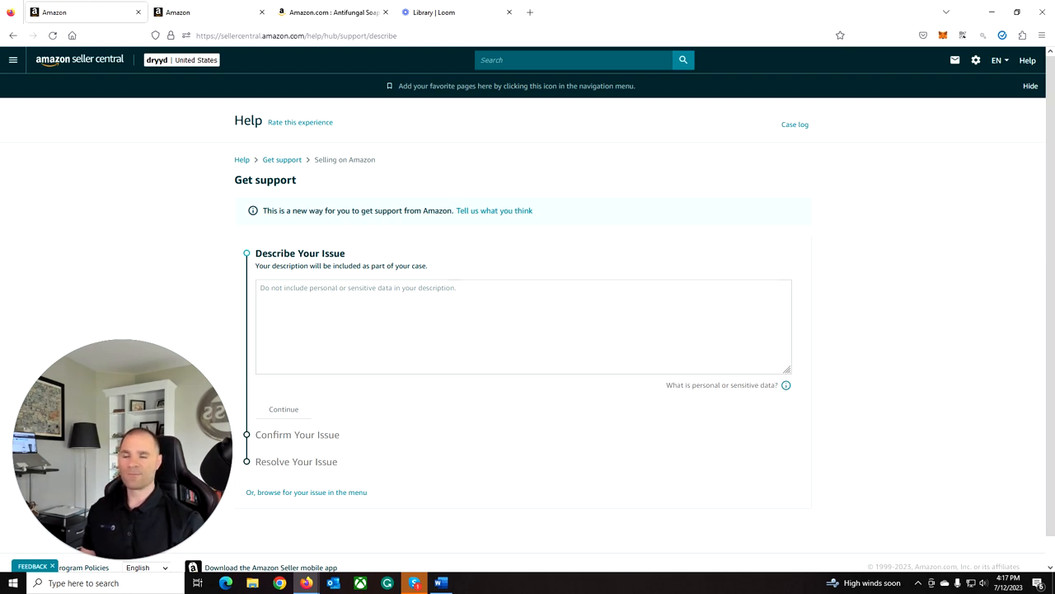
pyautogui.click(523, 326)
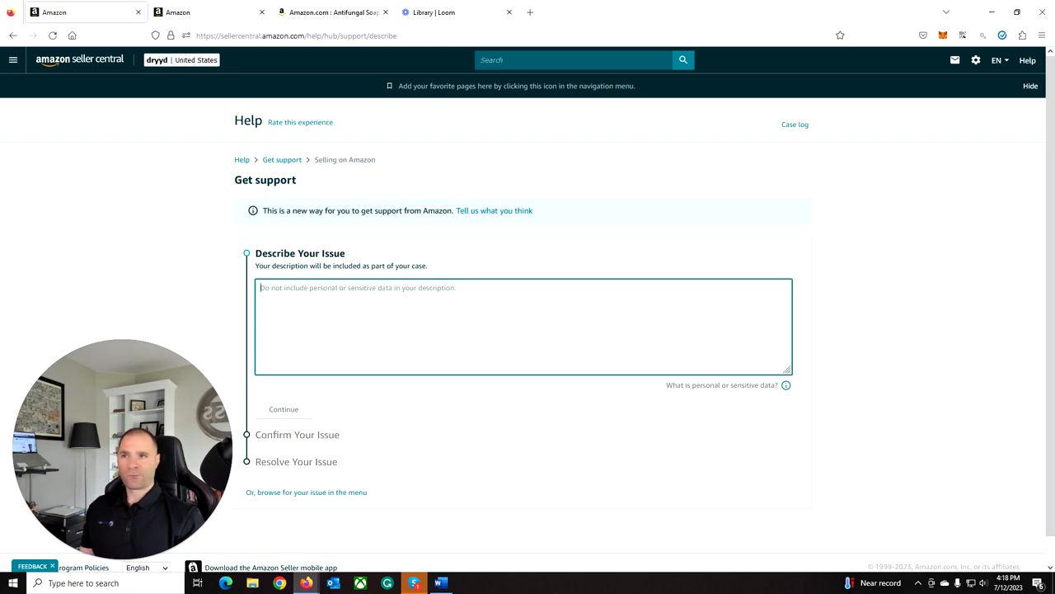
pyautogui.moveTo(291, 262)
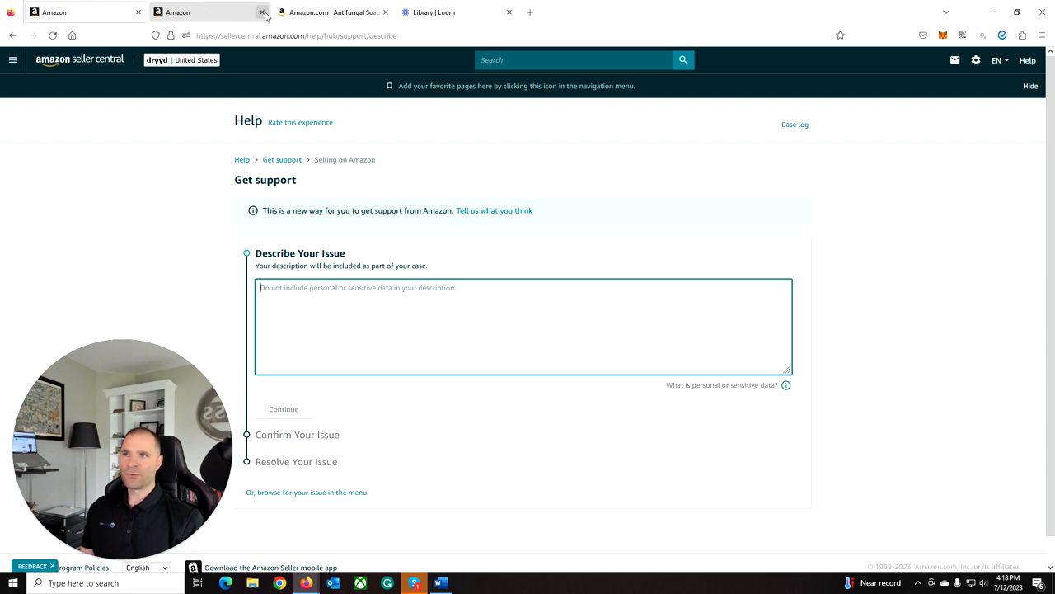
# Step: Switch to the Amazon.com soap product page and select the words Antibacterial and Antifungal in its title
pyautogui.click(330, 12)
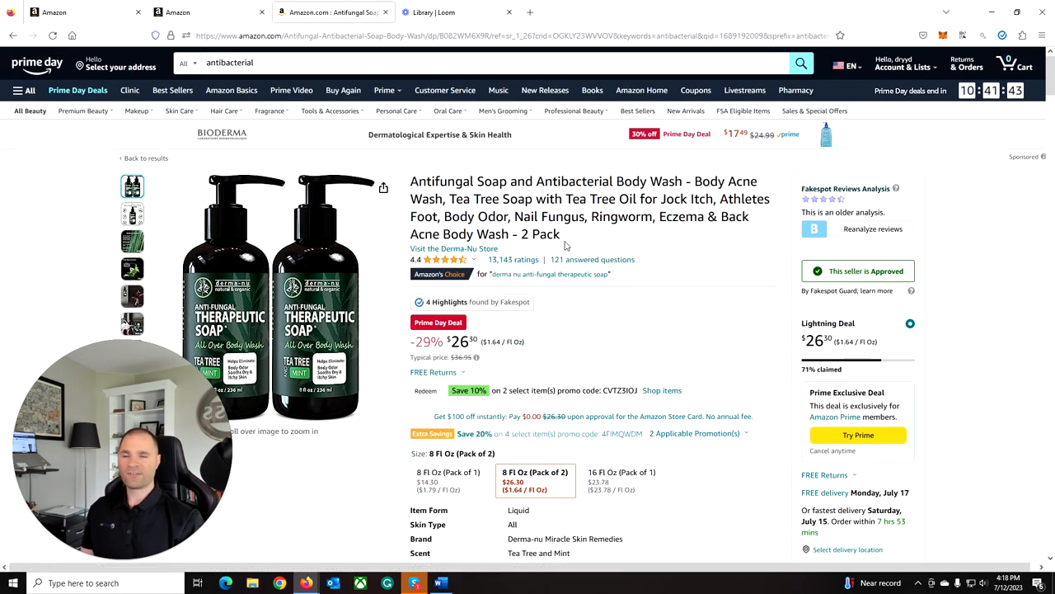
pyautogui.doubleClick(427, 181)
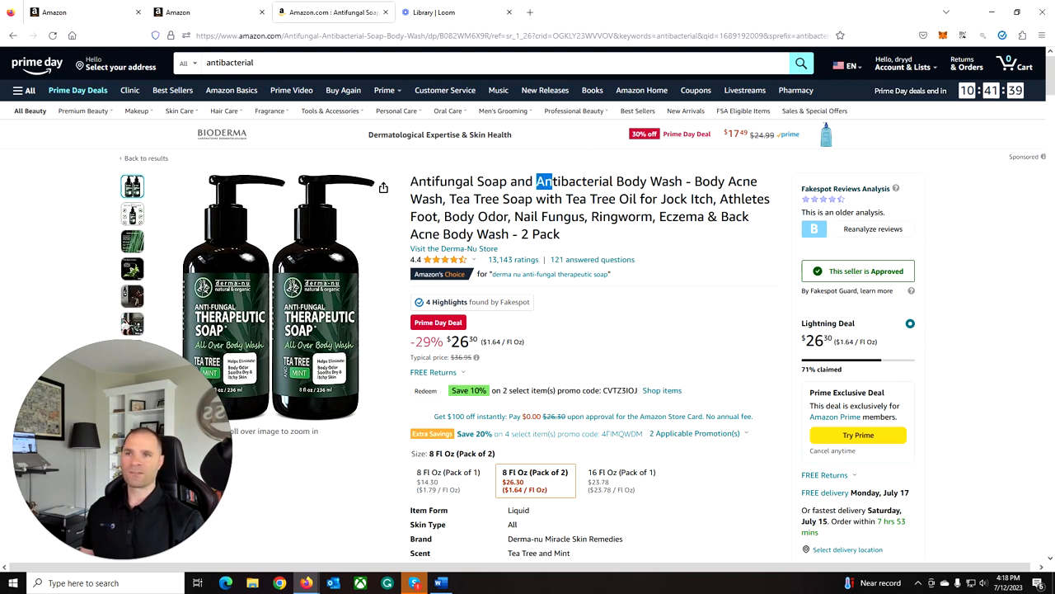
pyautogui.doubleClick(574, 179)
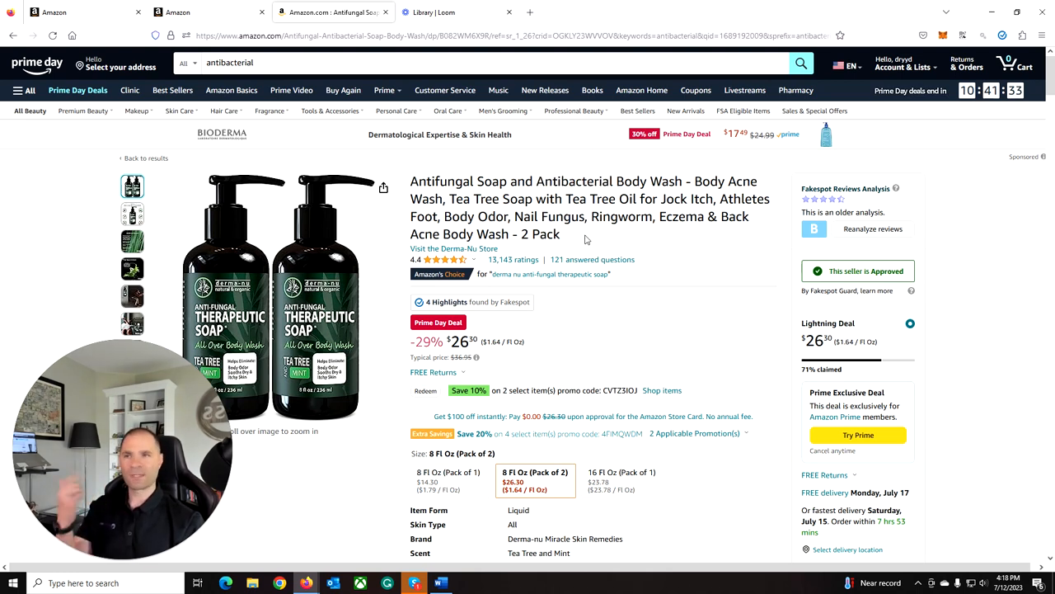
pyautogui.moveTo(628, 332)
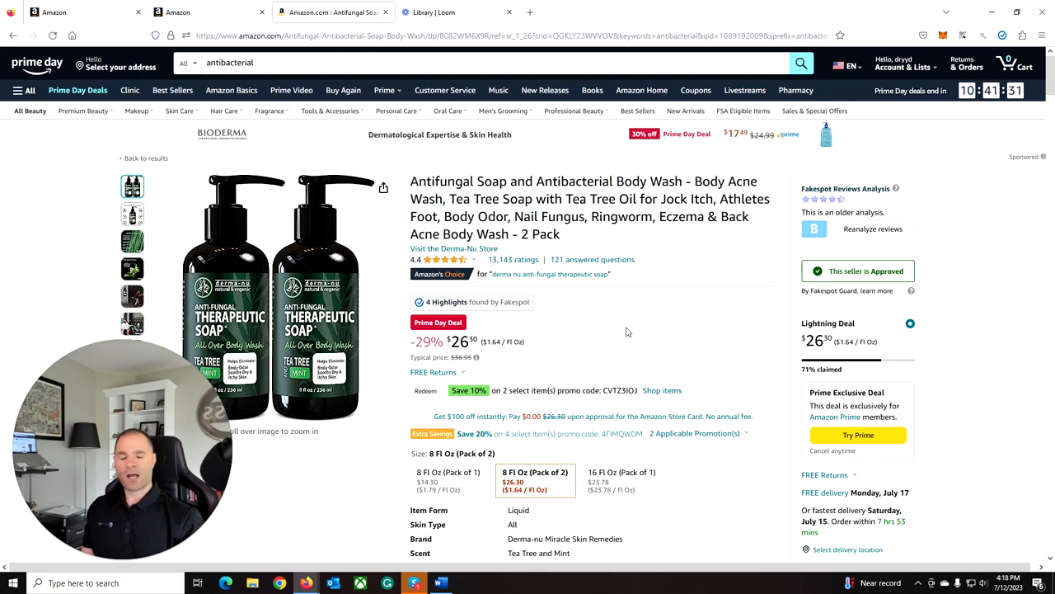
pyautogui.scroll(-3)
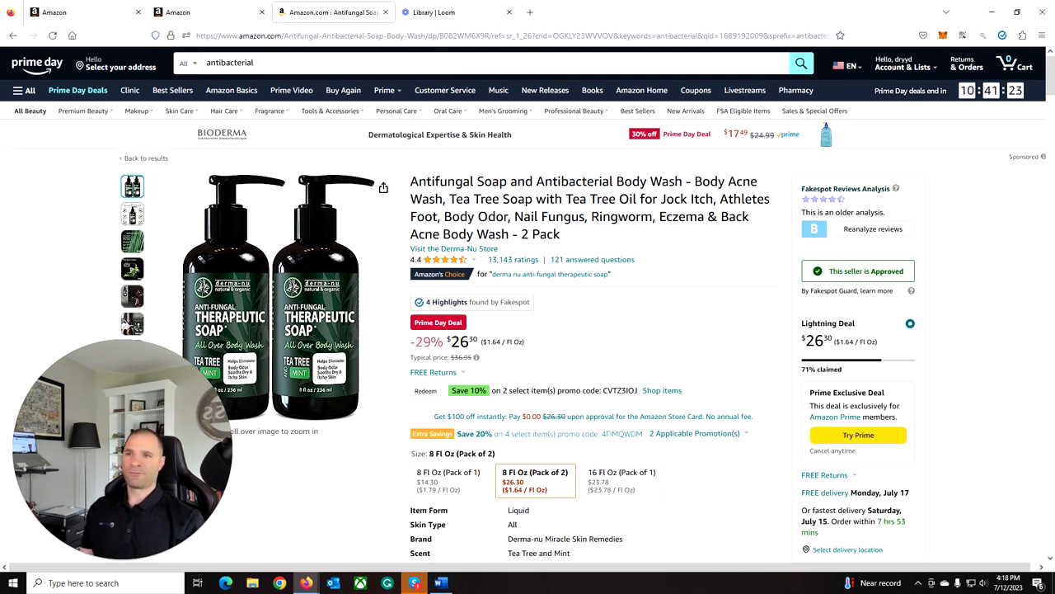
pyautogui.doubleClick(442, 180)
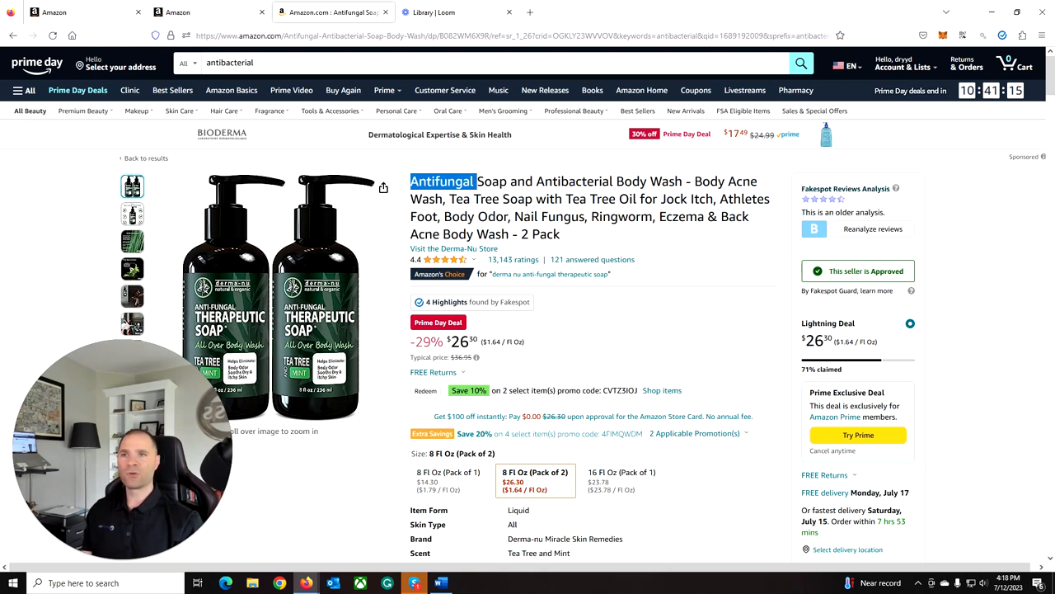
pyautogui.moveTo(617, 241)
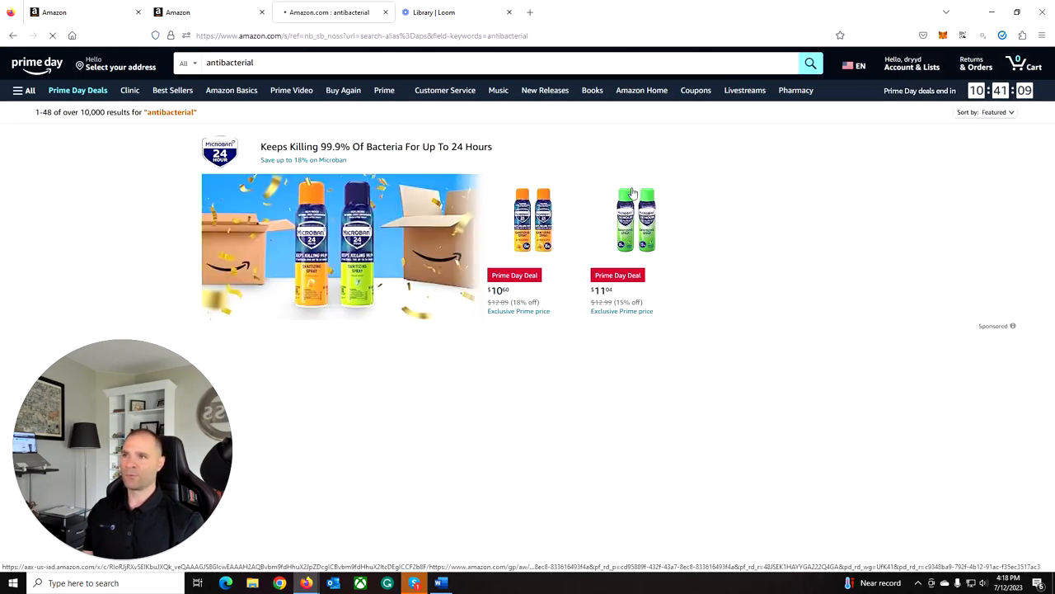
# Step: Scroll through the antibacterial search results and dismiss the Fakespot review highlights popup
pyautogui.scroll(-3)
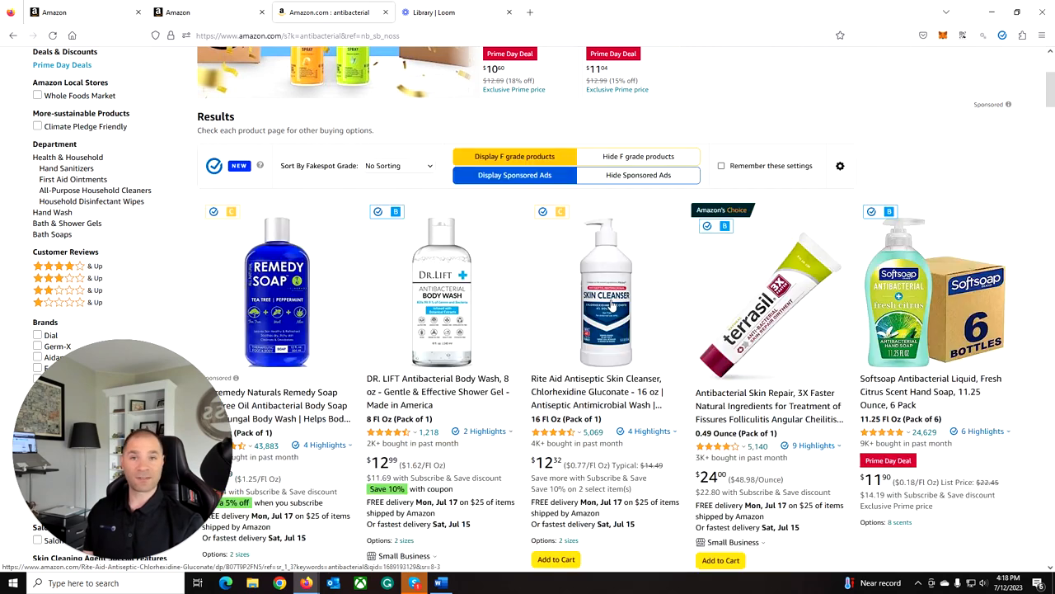
pyautogui.scroll(-3)
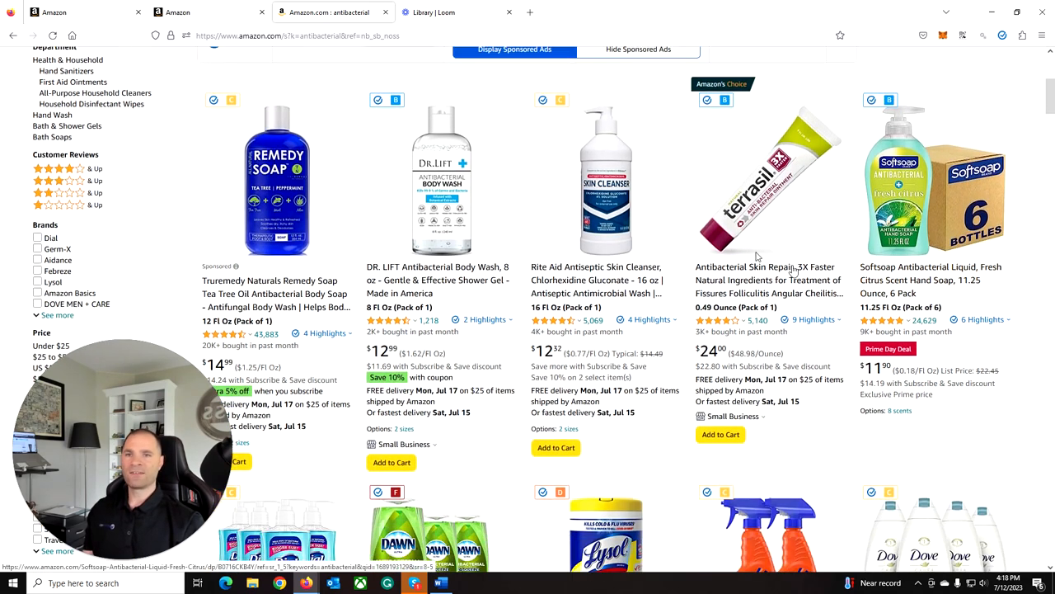
pyautogui.scroll(-3)
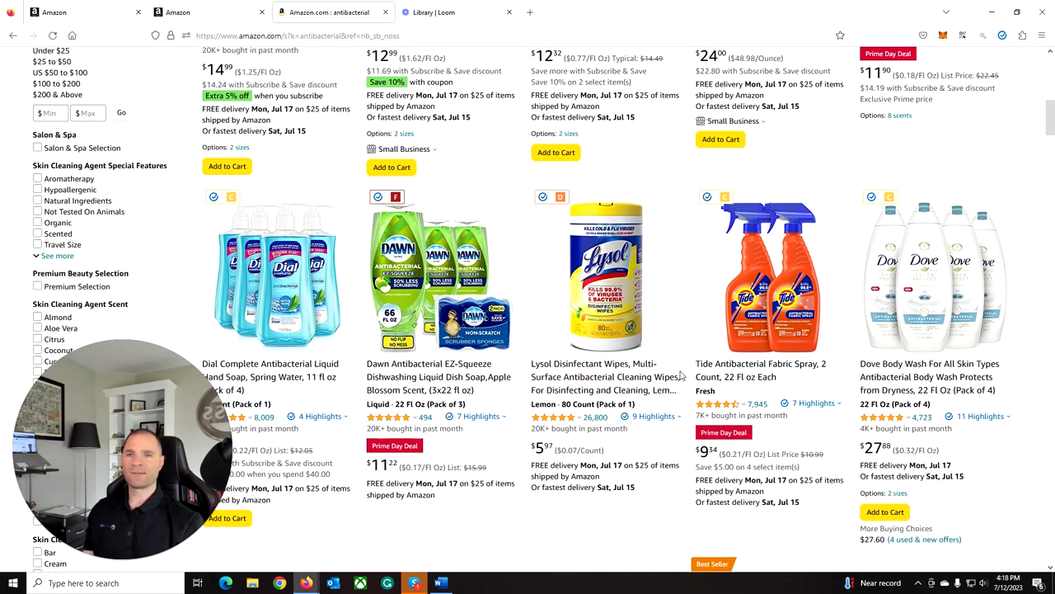
pyautogui.moveTo(630, 360)
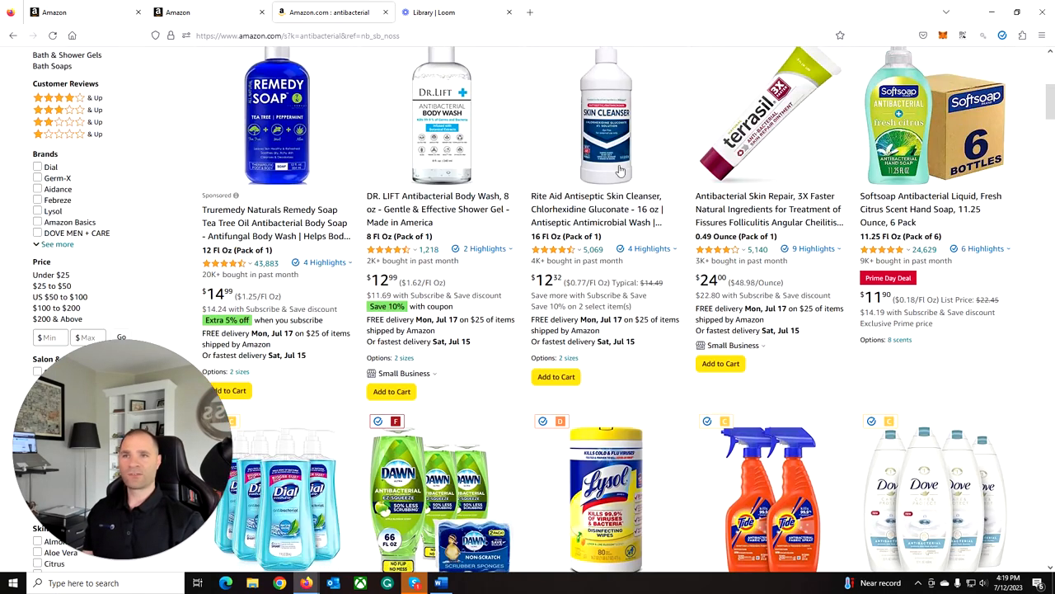
pyautogui.scroll(-3)
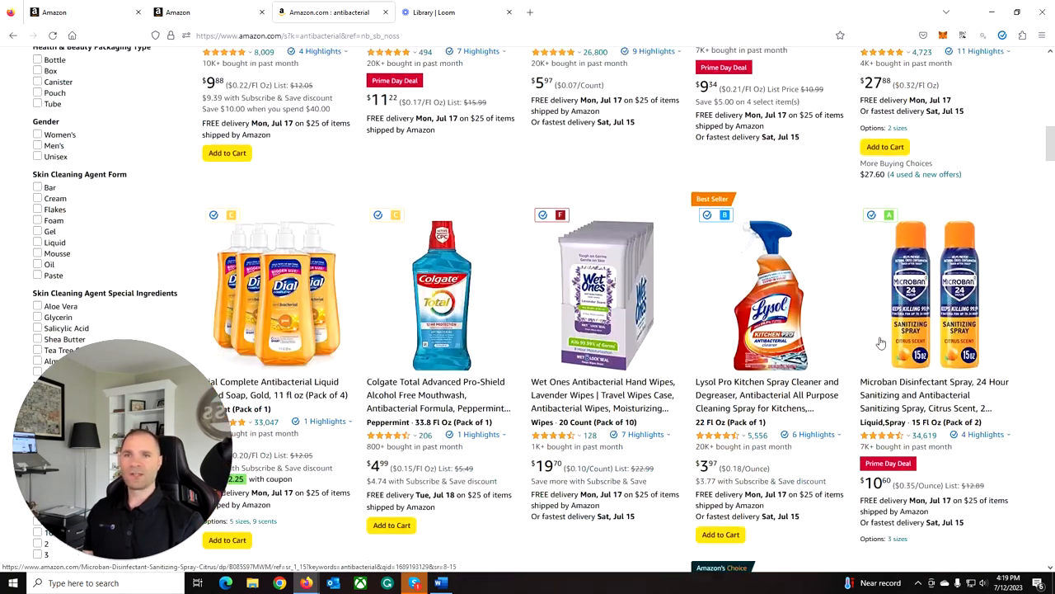
pyautogui.scroll(-3)
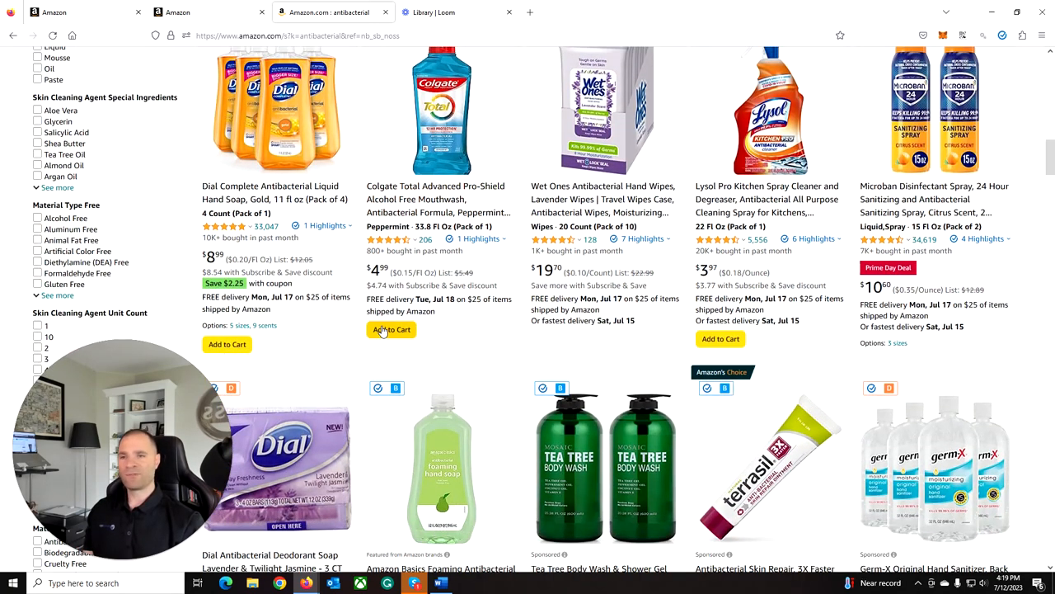
pyautogui.scroll(-3)
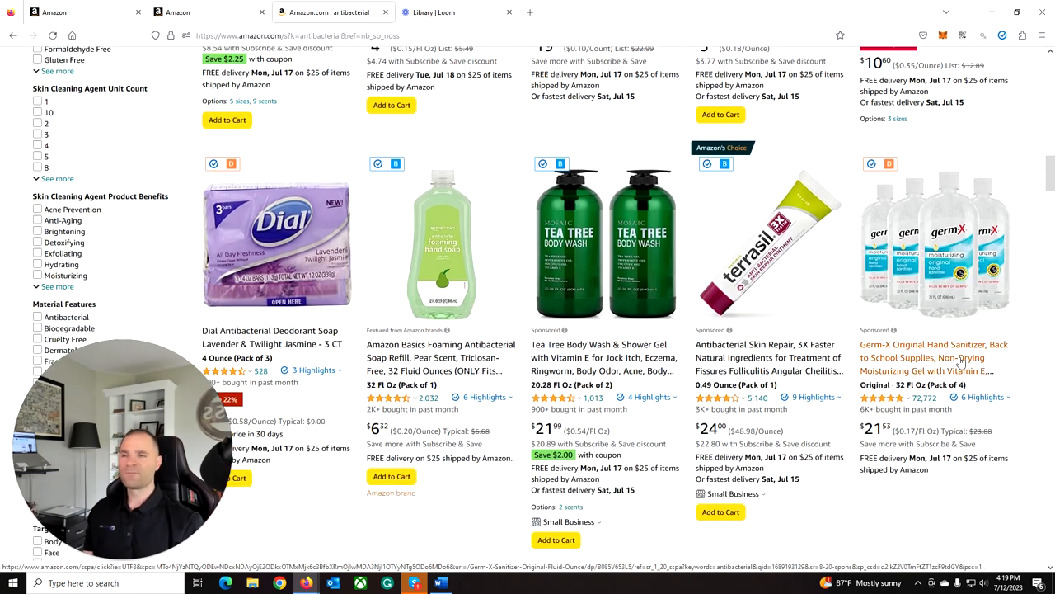
pyautogui.scroll(-3)
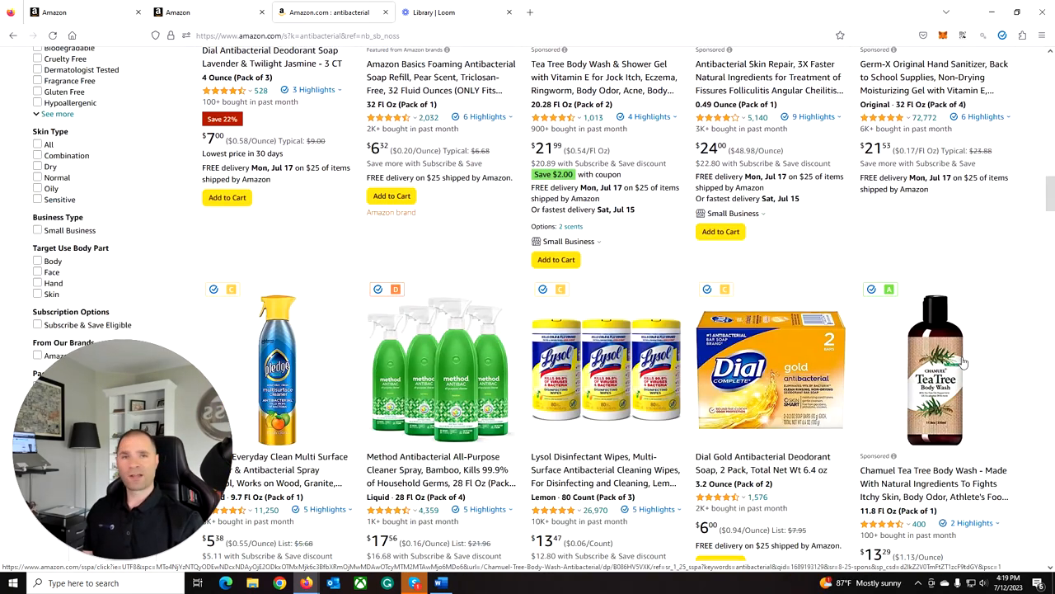
pyautogui.scroll(-3)
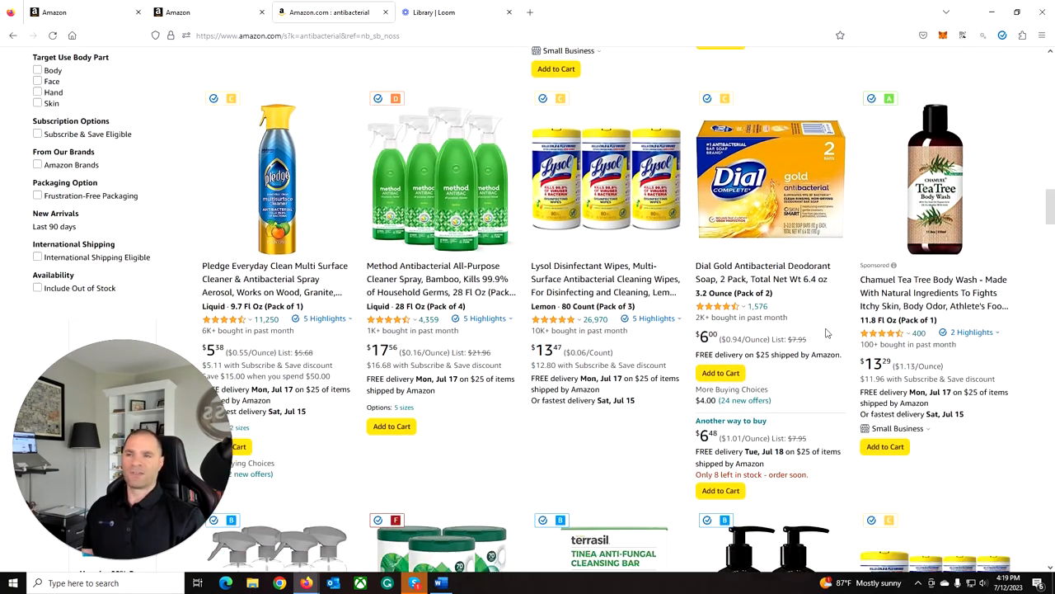
pyautogui.scroll(-3)
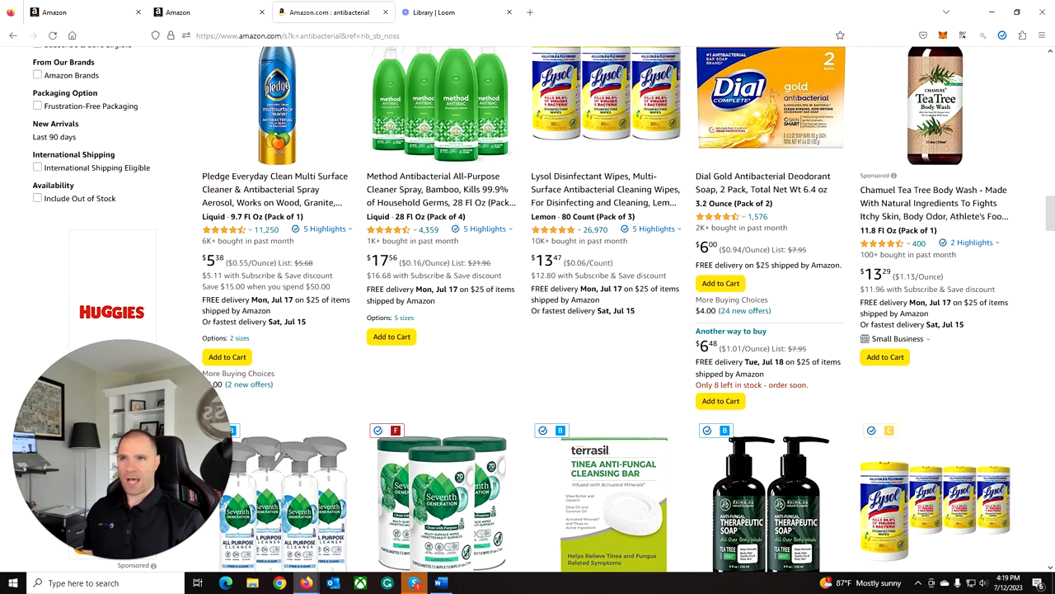
pyautogui.moveTo(439, 188)
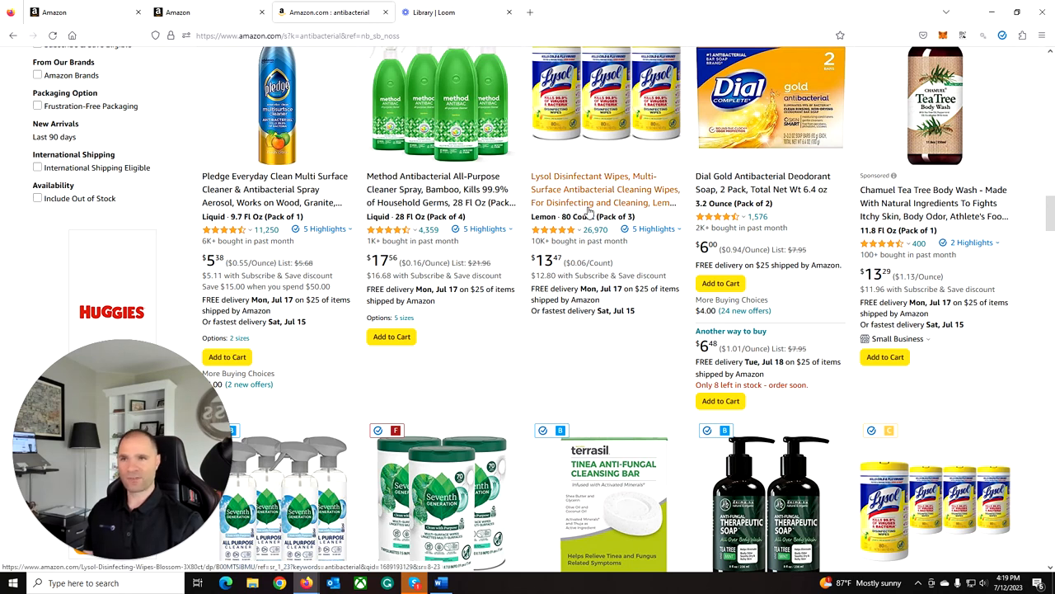
pyautogui.scroll(-3)
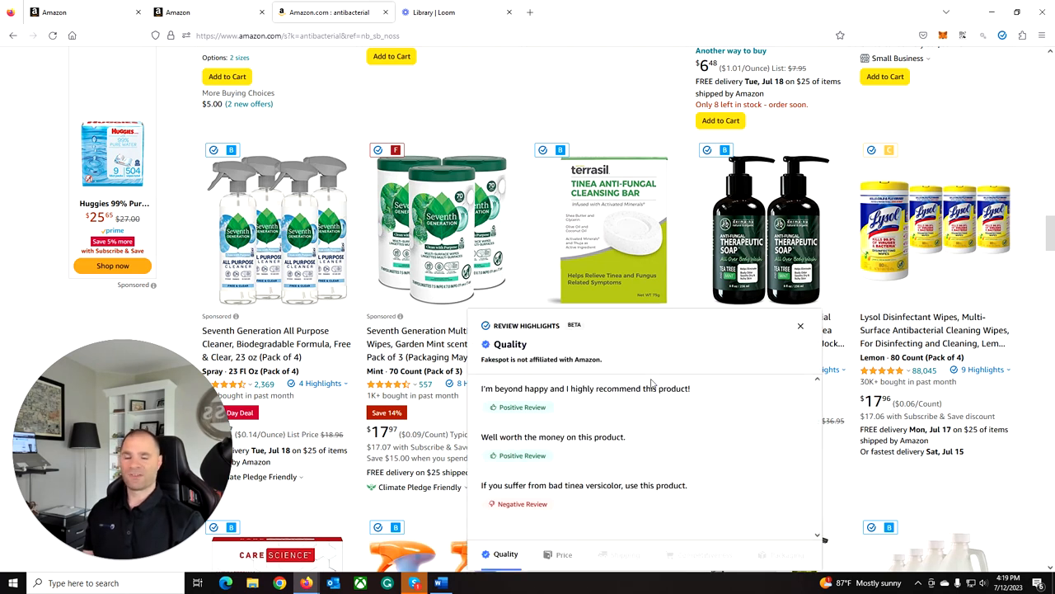
pyautogui.click(800, 325)
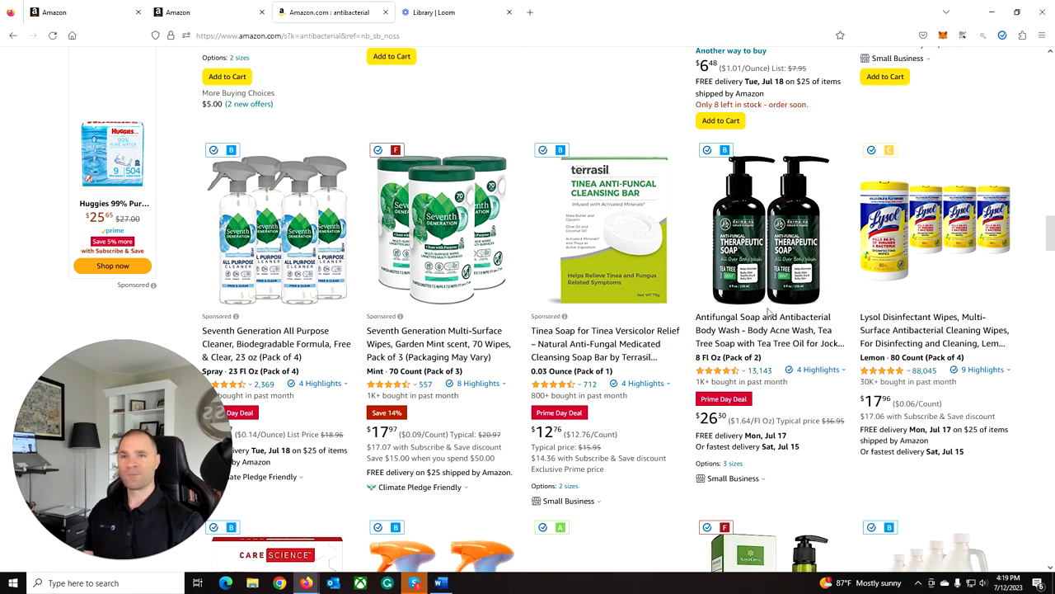
pyautogui.moveTo(709, 272)
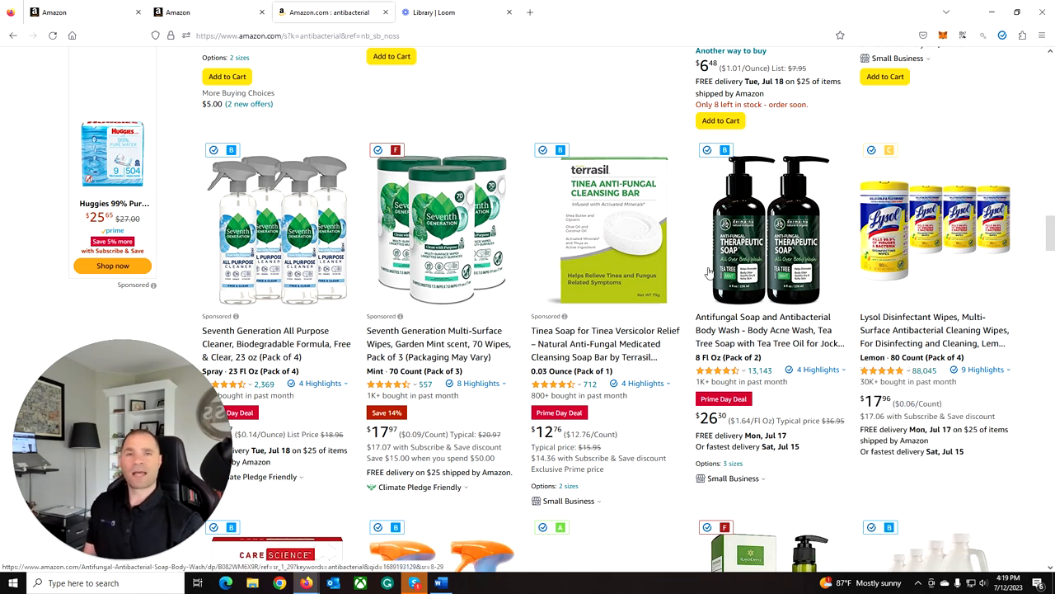